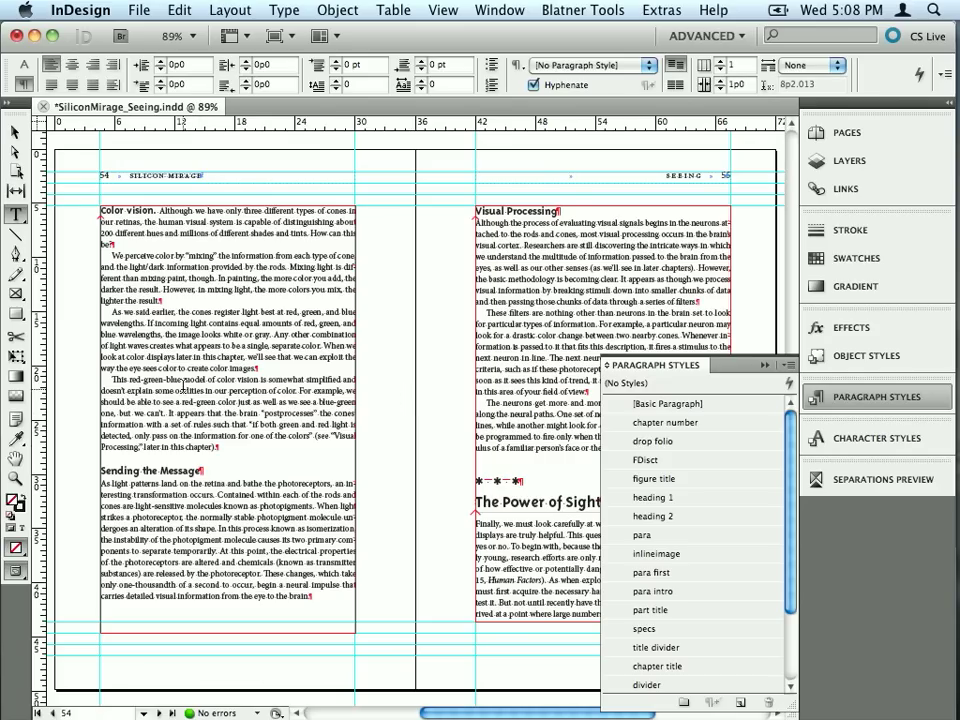
- Inspect which paragraph style a body paragraph currently uses
{"action": "left_click", "coordinate": [644, 536]}
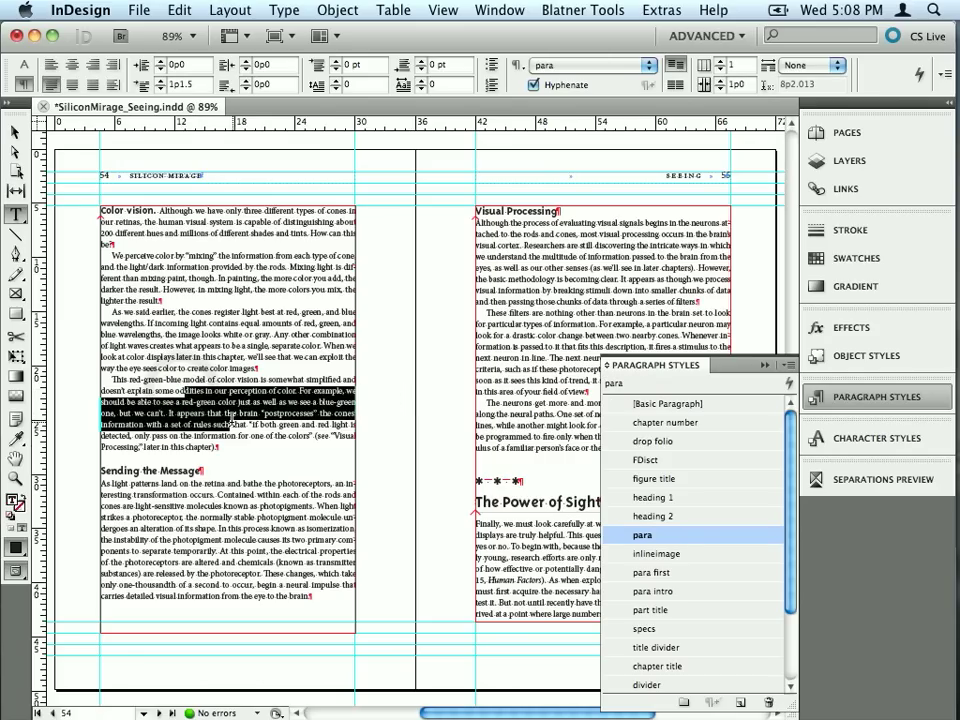
{"action": "left_click", "coordinate": [654, 516]}
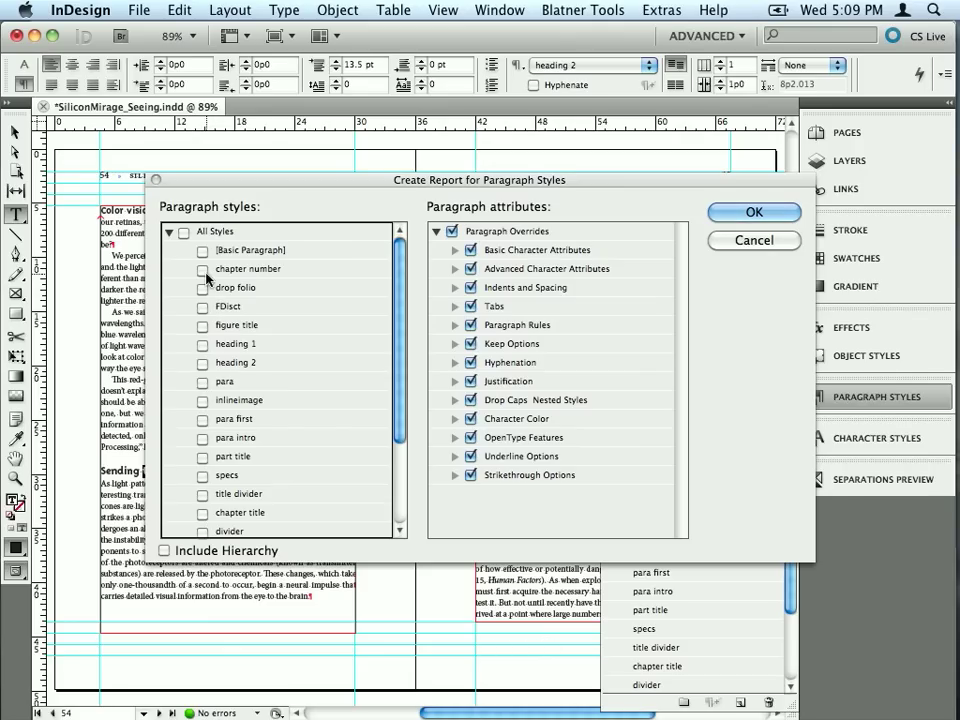
- Select All Styles, expand Basic Character Attributes and confirm the report settings
{"action": "left_click", "coordinate": [184, 232]}
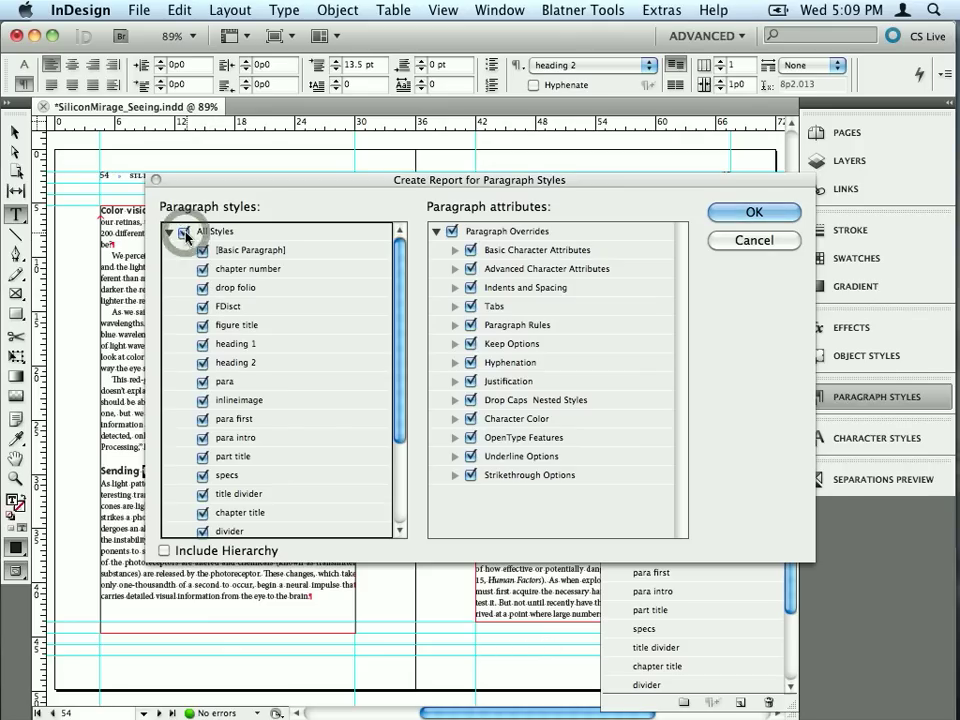
{"action": "left_click", "coordinate": [184, 232]}
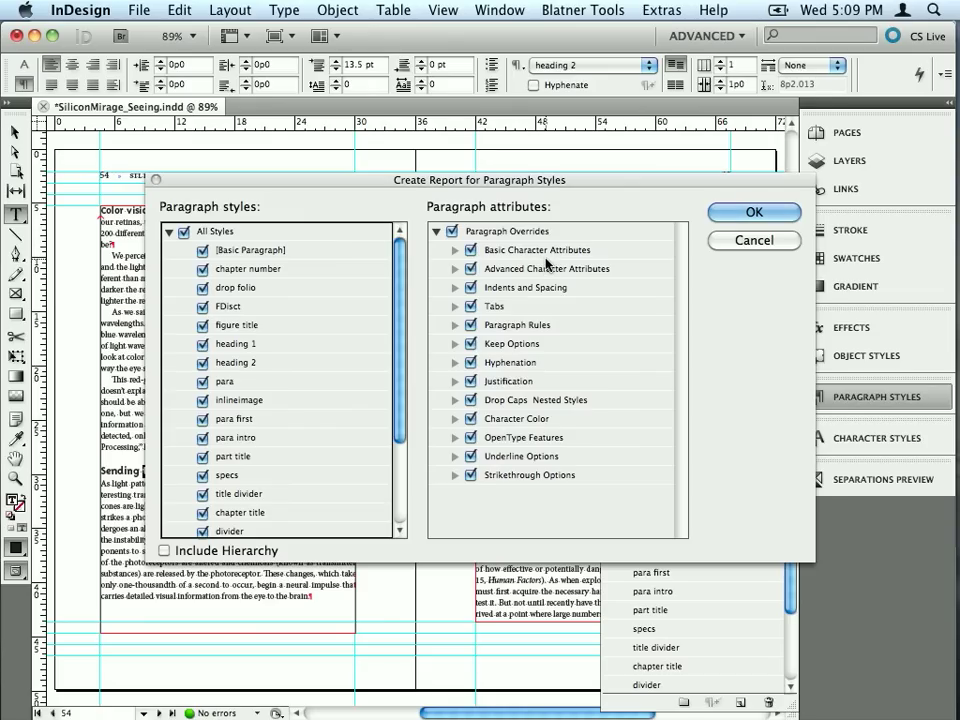
{"action": "left_click", "coordinate": [456, 250]}
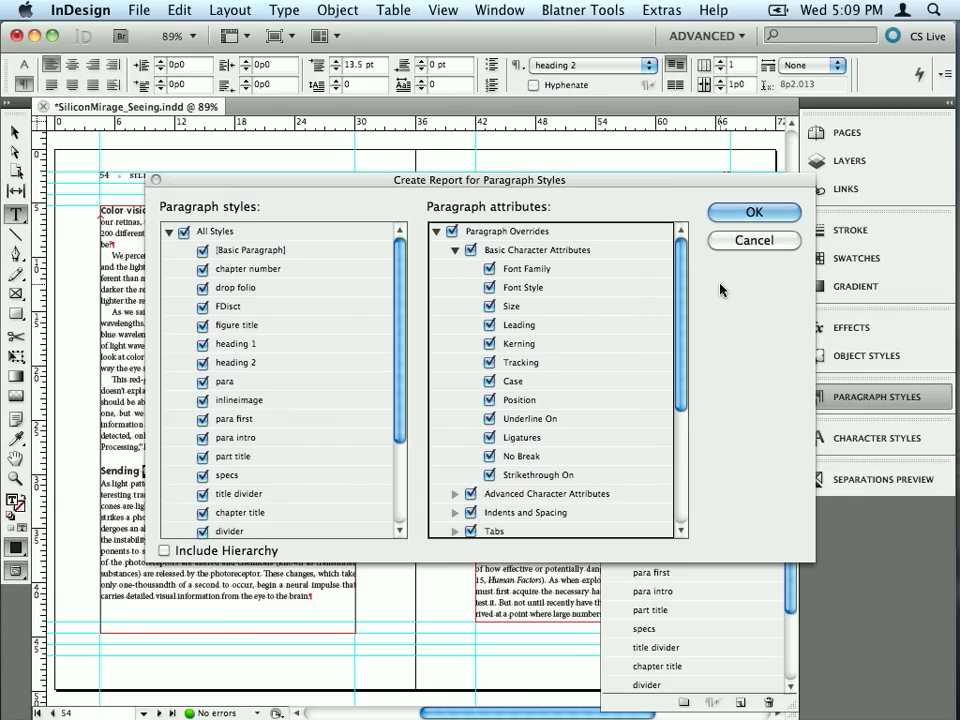
{"action": "left_click", "coordinate": [754, 212]}
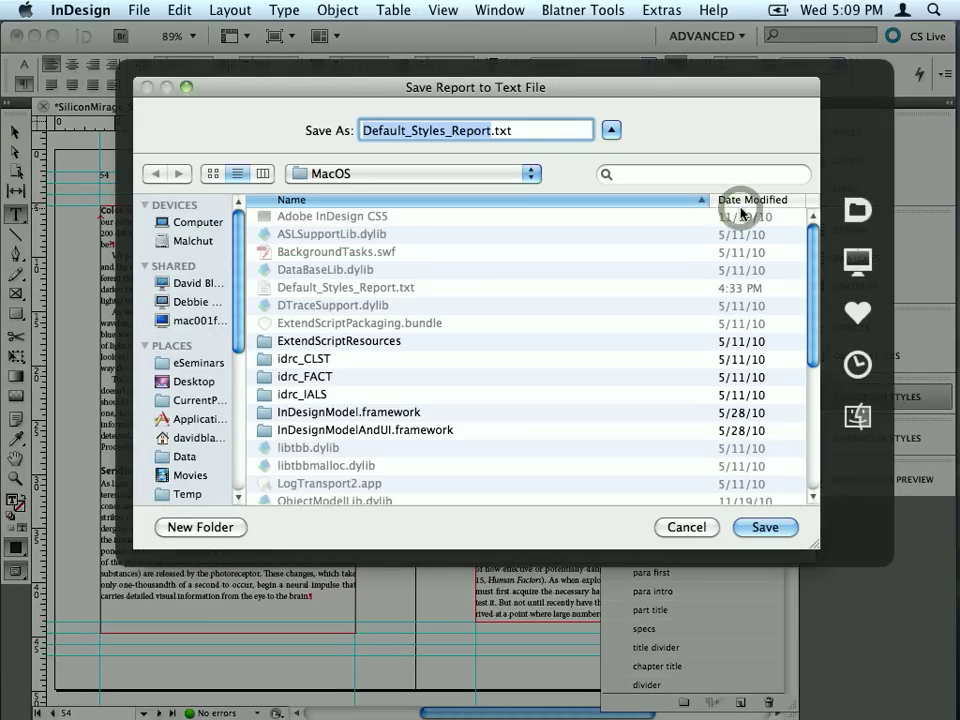
- Save the report as Default_Styles_Report.txt in the Temp folder
{"action": "left_click", "coordinate": [188, 494]}
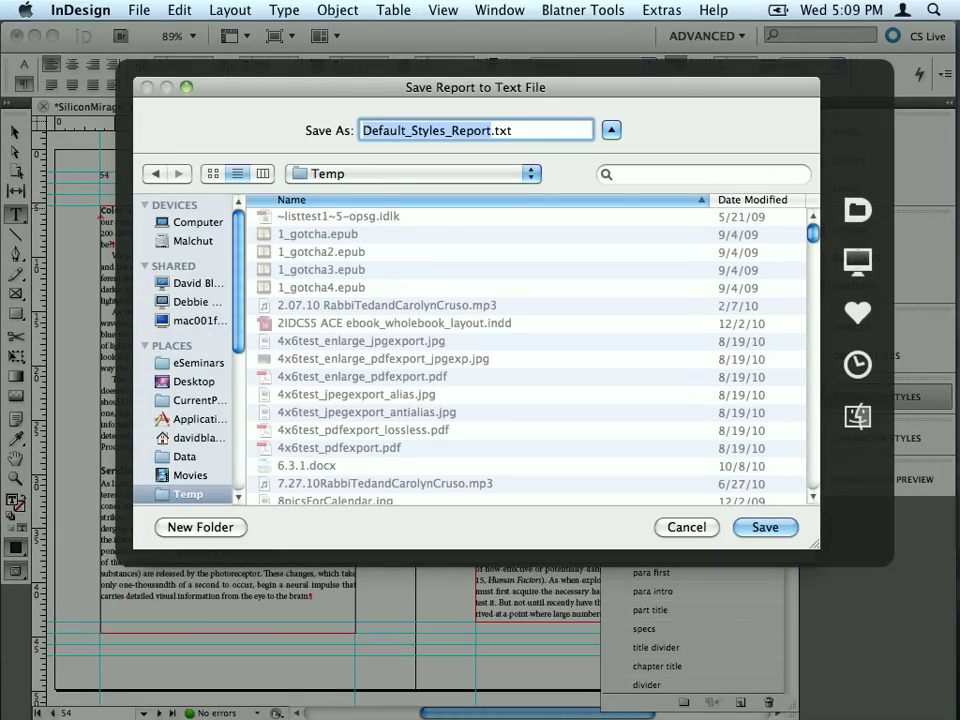
{"action": "mouse_move", "coordinate": [490, 192]}
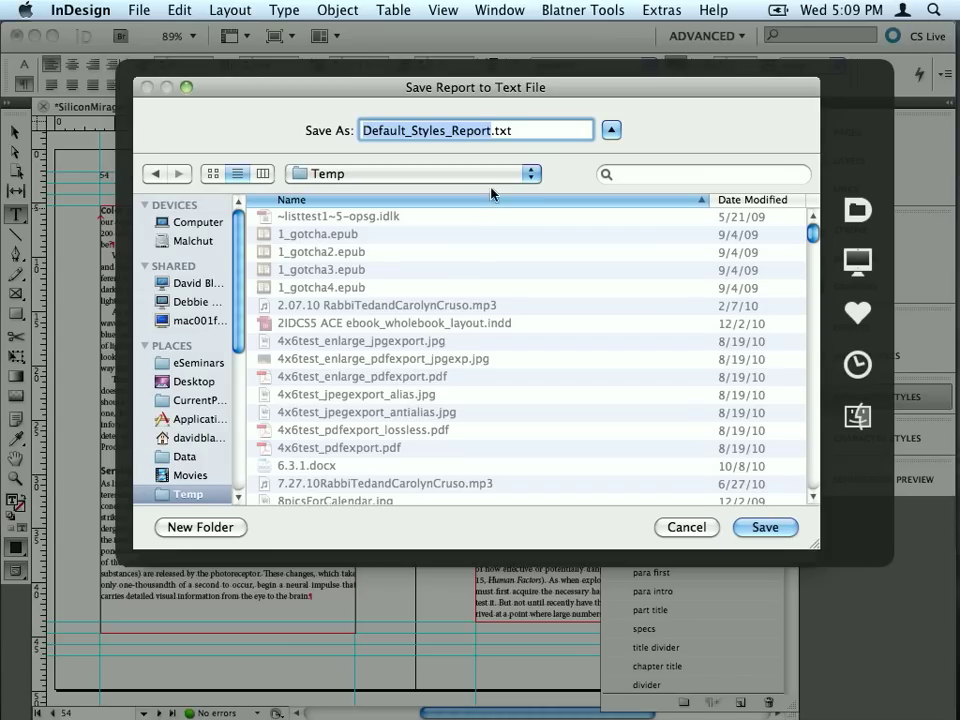
{"action": "mouse_move", "coordinate": [490, 144]}
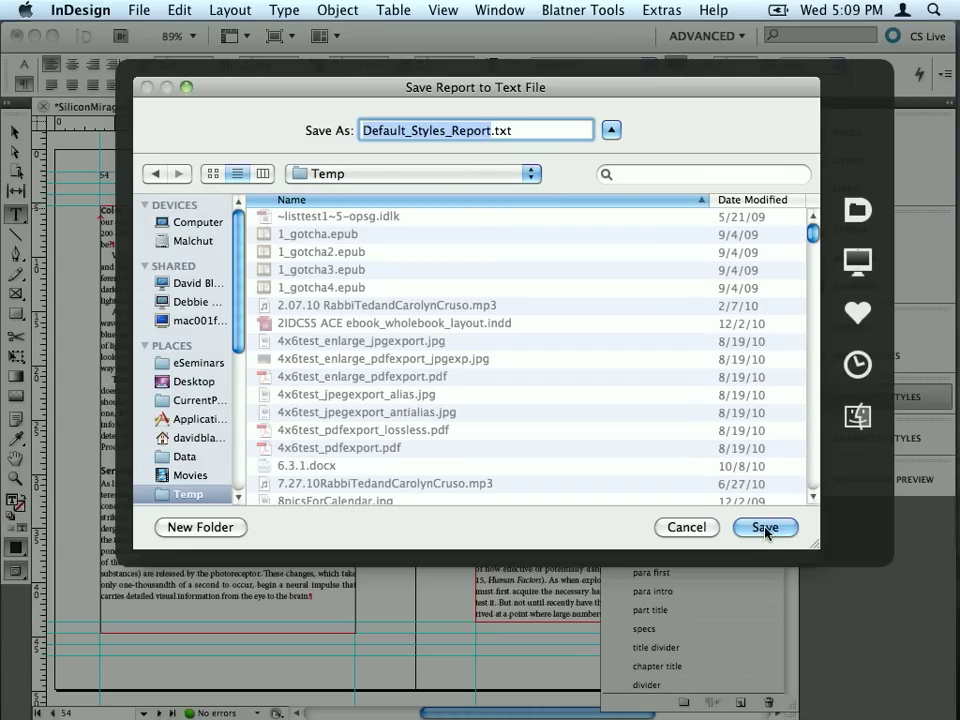
{"action": "left_click", "coordinate": [764, 528]}
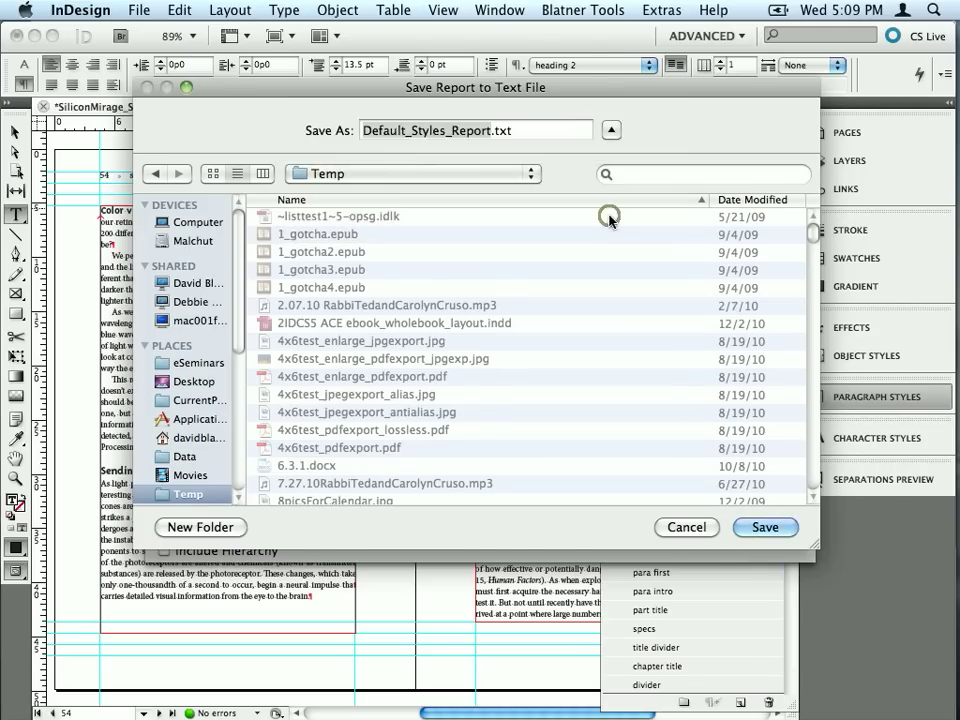
{"action": "left_click", "coordinate": [764, 528]}
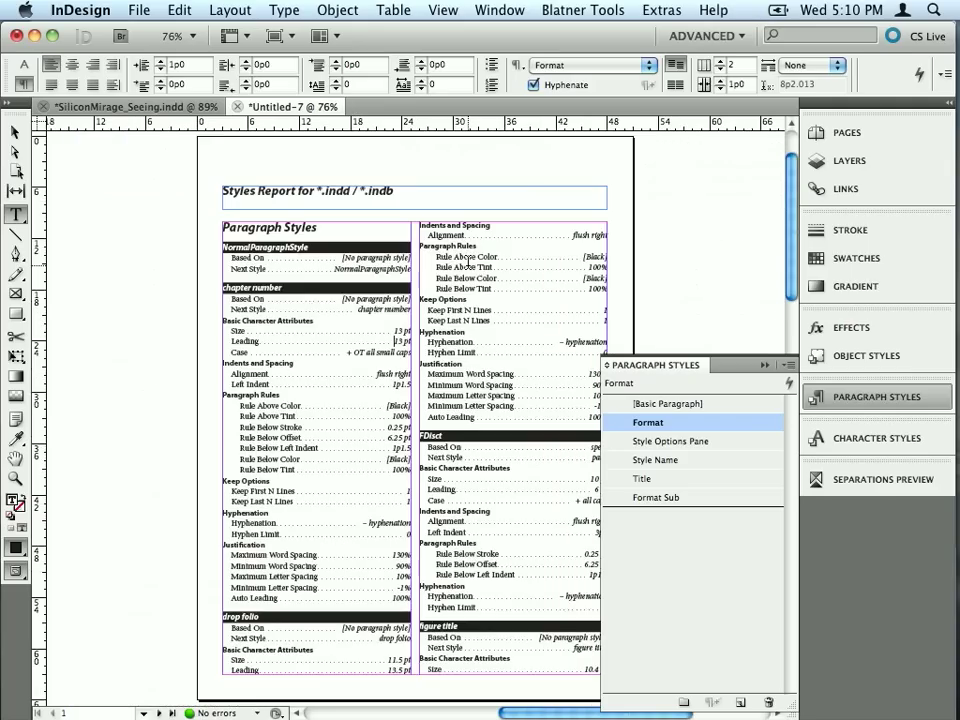
- Scroll through the generated Paragraph Styles report pages in the new document
{"action": "scroll", "scroll_direction": "down", "scroll_amount": 3}
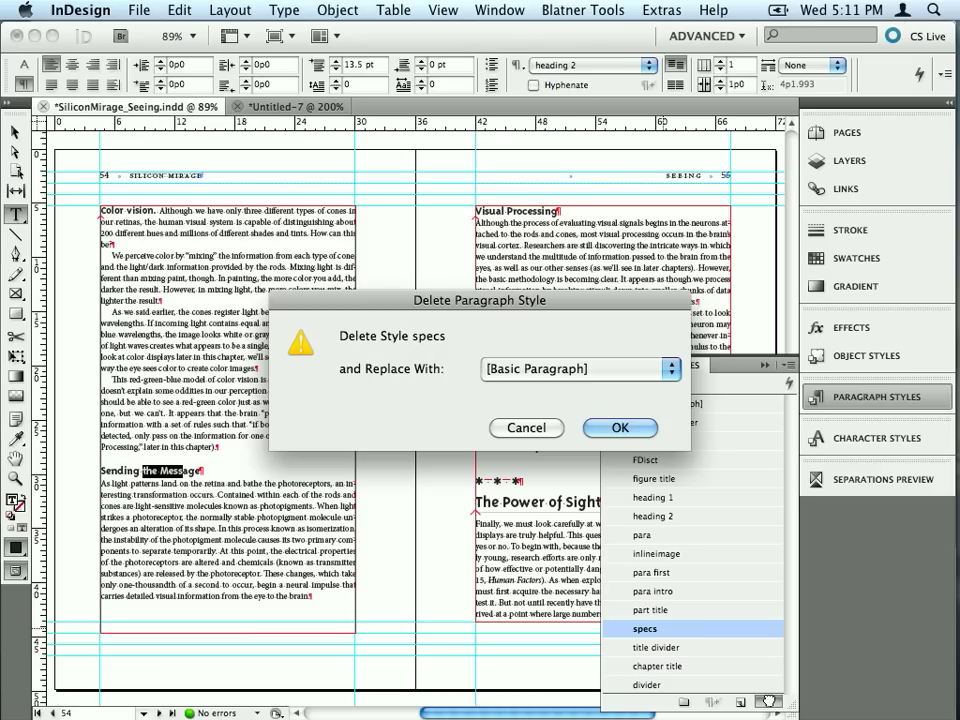
{"action": "mouse_move", "coordinate": [496, 368]}
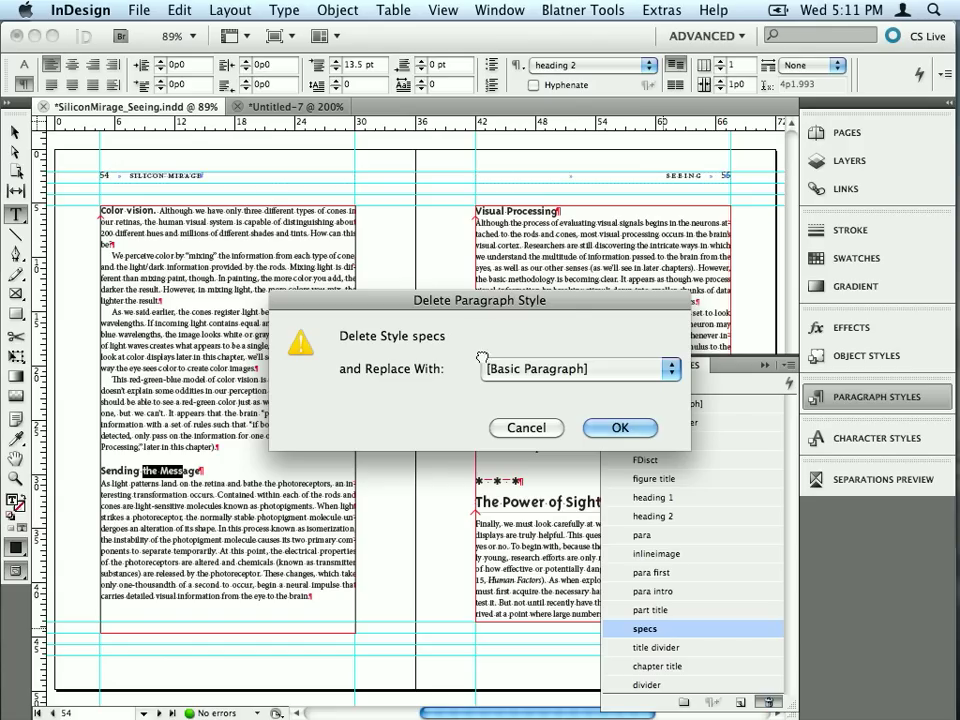
- Delete the specs style, prompting replacement with [Basic Paragraph]
{"action": "left_click", "coordinate": [620, 428]}
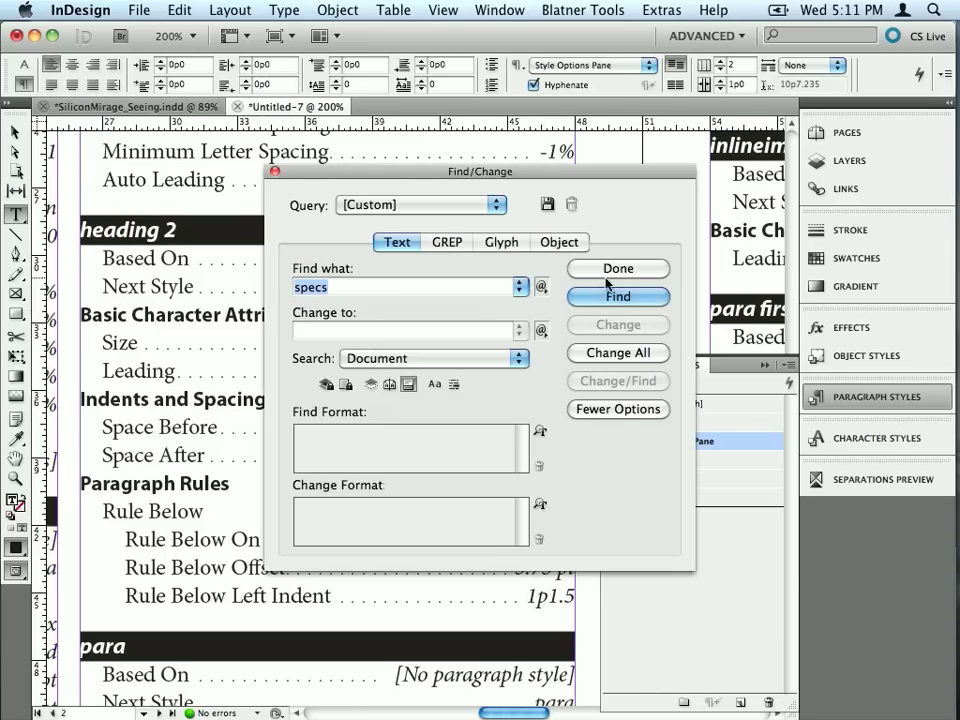
- Find 'specs' in the report, revealing FDisct is based on the specs style
{"action": "left_click", "coordinate": [618, 296]}
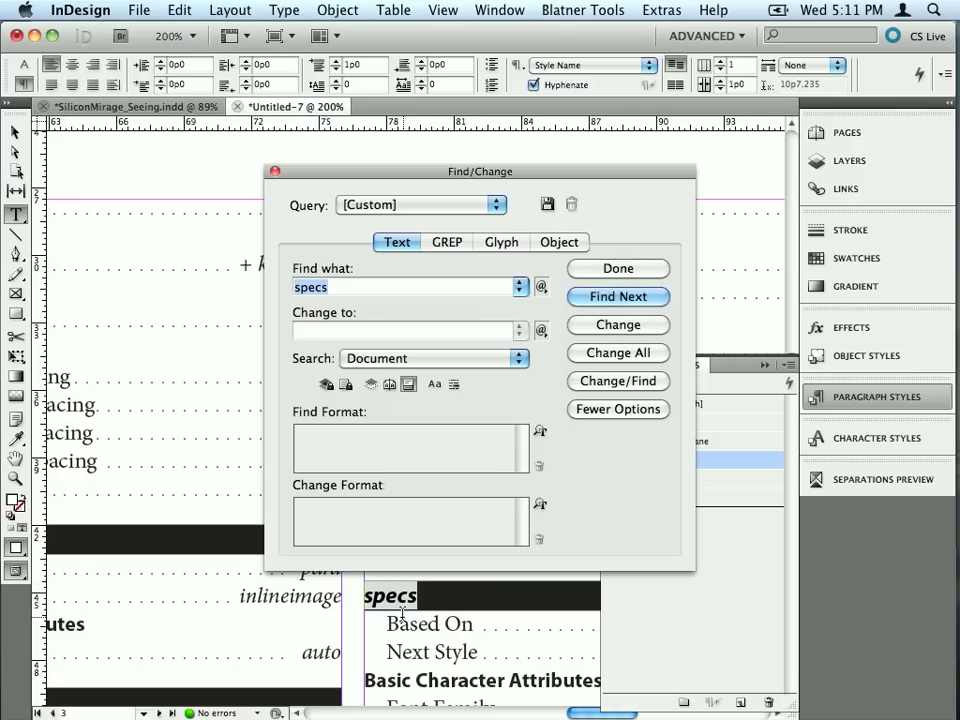
{"action": "left_click", "coordinate": [616, 296]}
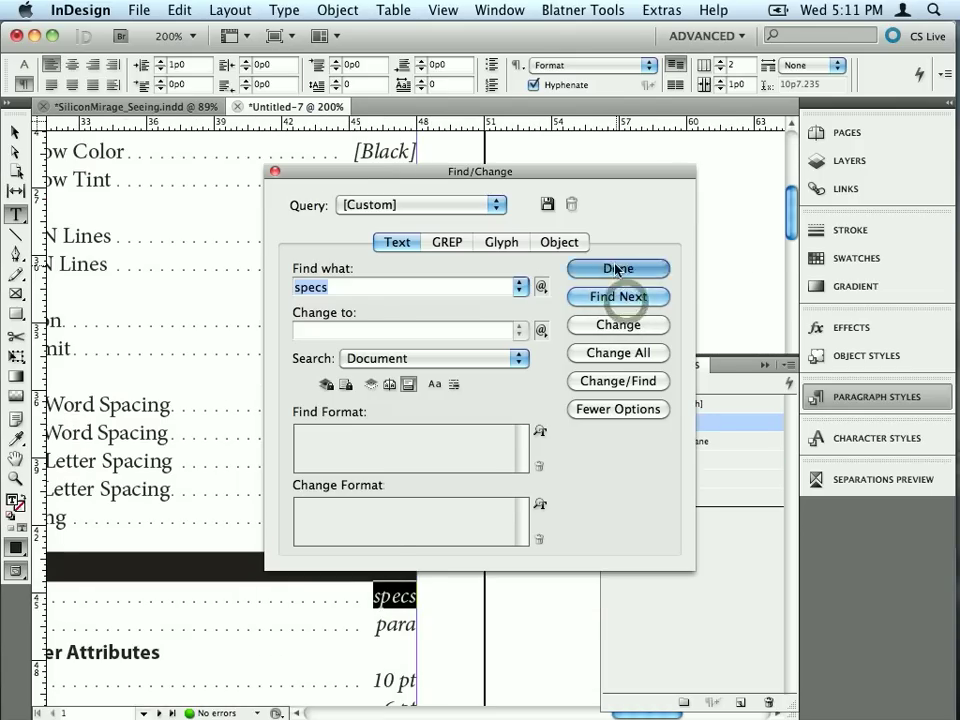
{"action": "left_click", "coordinate": [616, 268]}
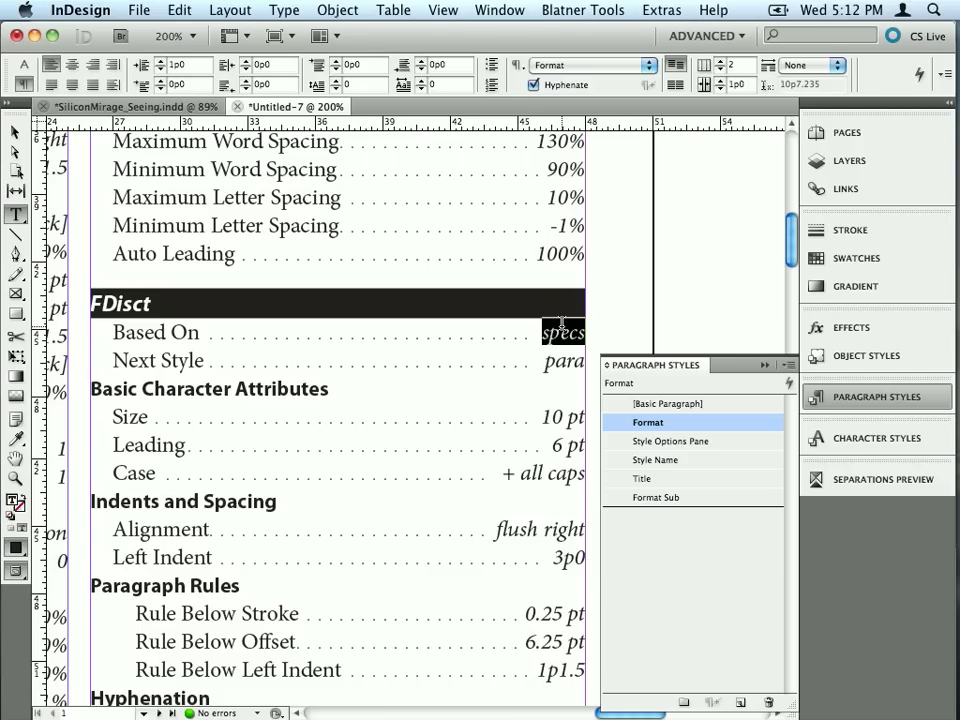
{"action": "mouse_move", "coordinate": [222, 132]}
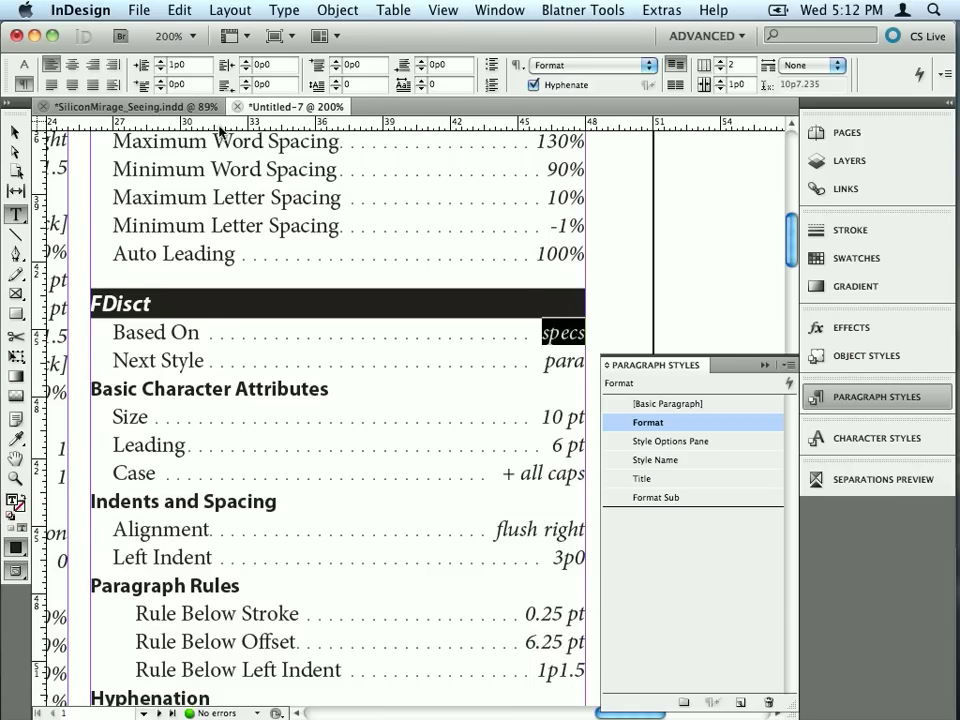